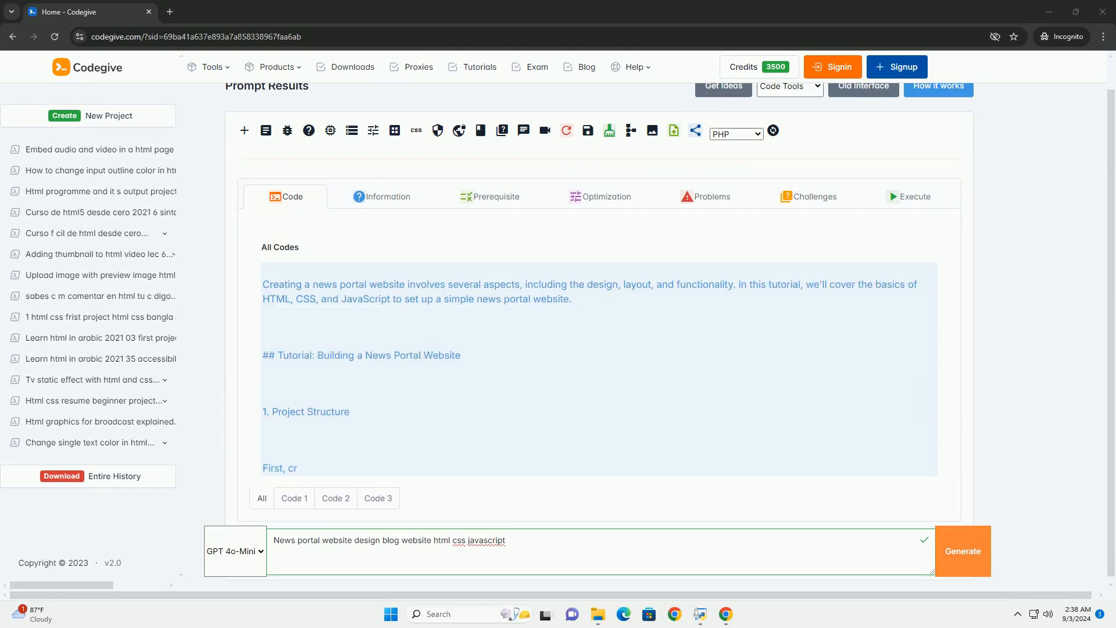
{"action": "scroll", "scroll_direction": "down", "scroll_amount": 3}
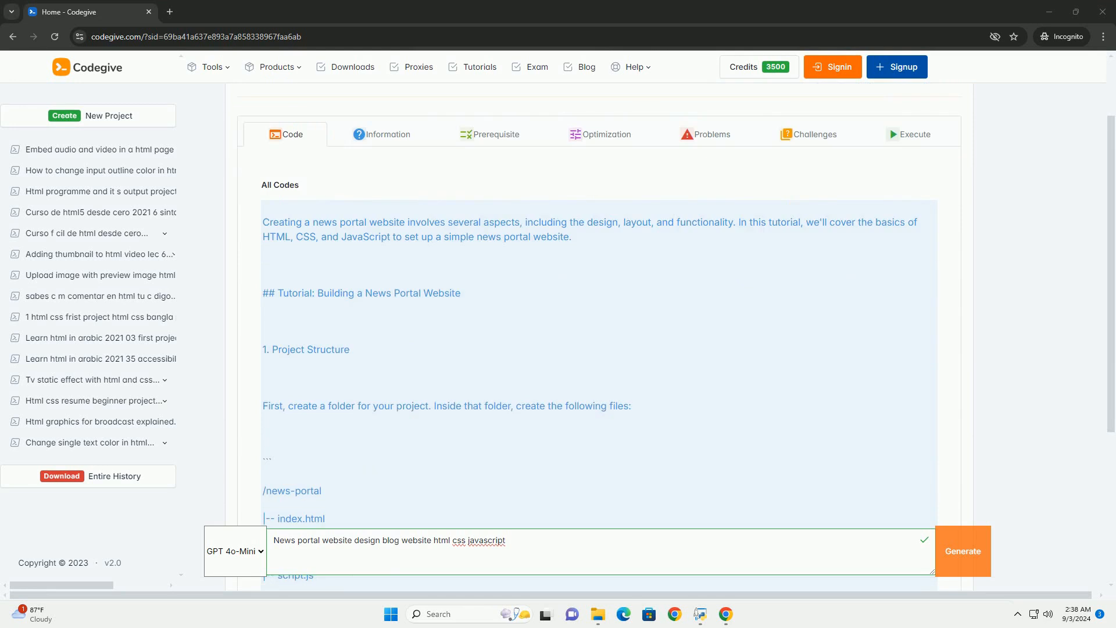
{"action": "scroll", "scroll_direction": "down", "scroll_amount": 3}
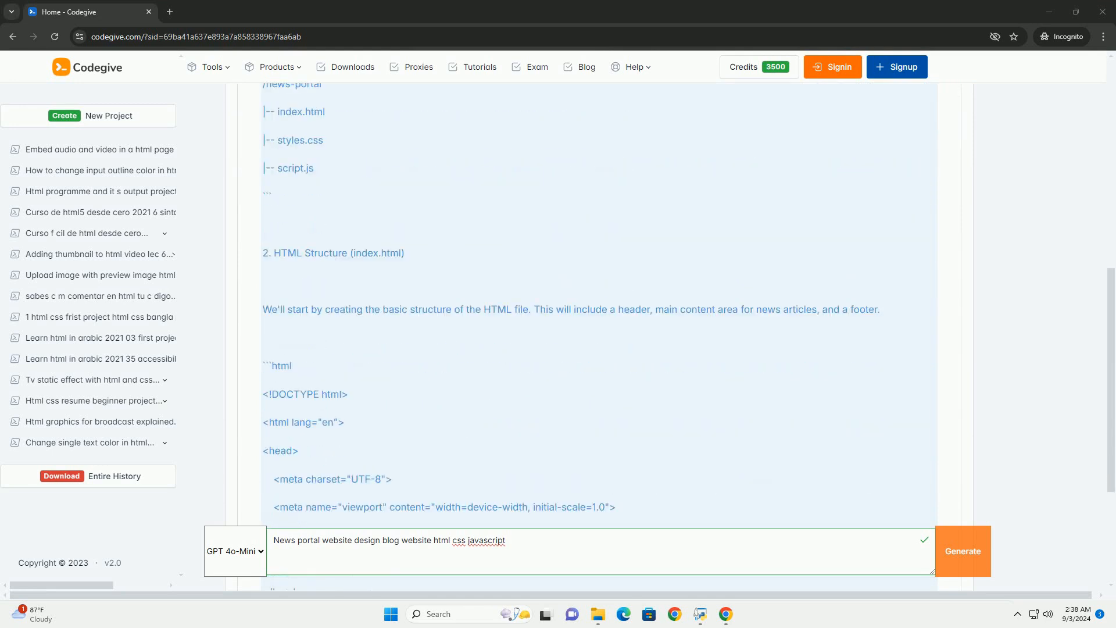
{"action": "scroll", "scroll_direction": "down", "scroll_amount": 3}
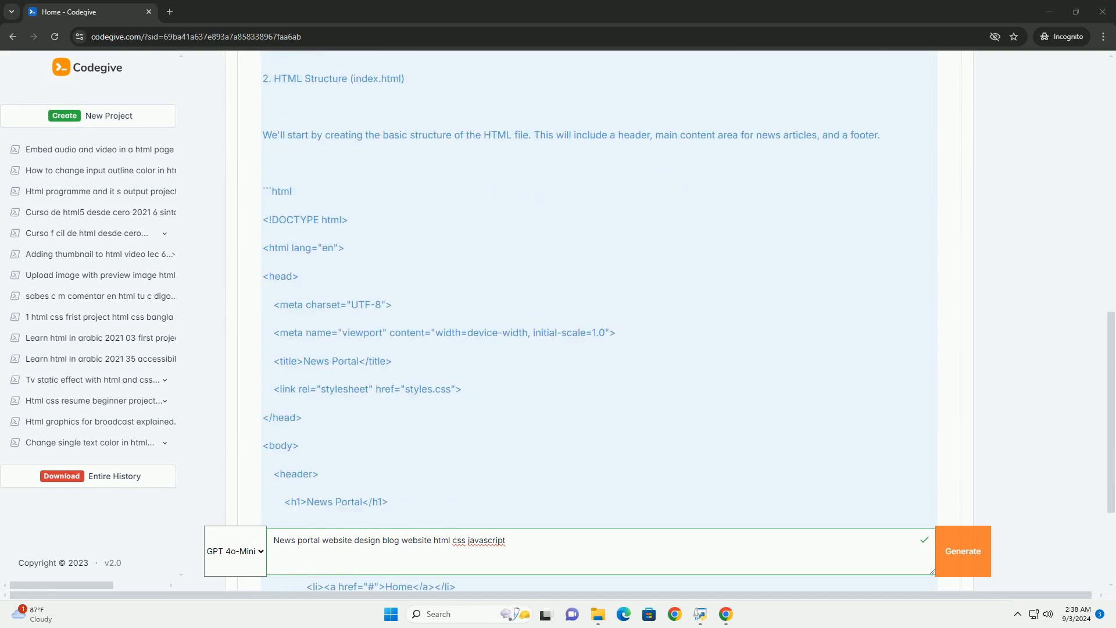
{"action": "scroll", "scroll_direction": "down", "scroll_amount": 3}
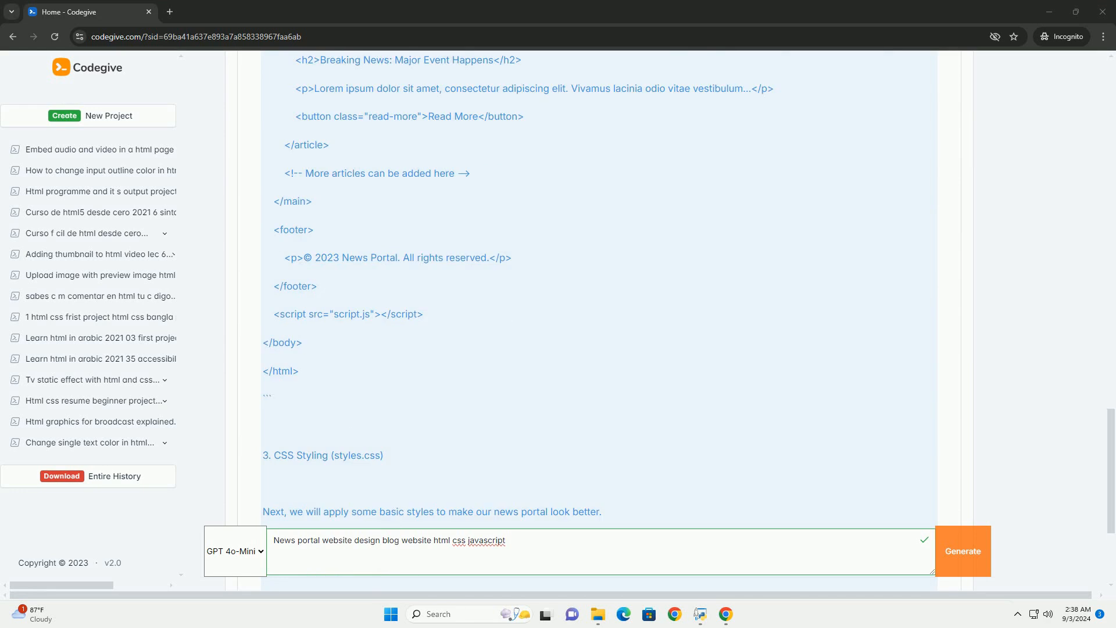
{"action": "scroll", "scroll_direction": "down", "scroll_amount": 3}
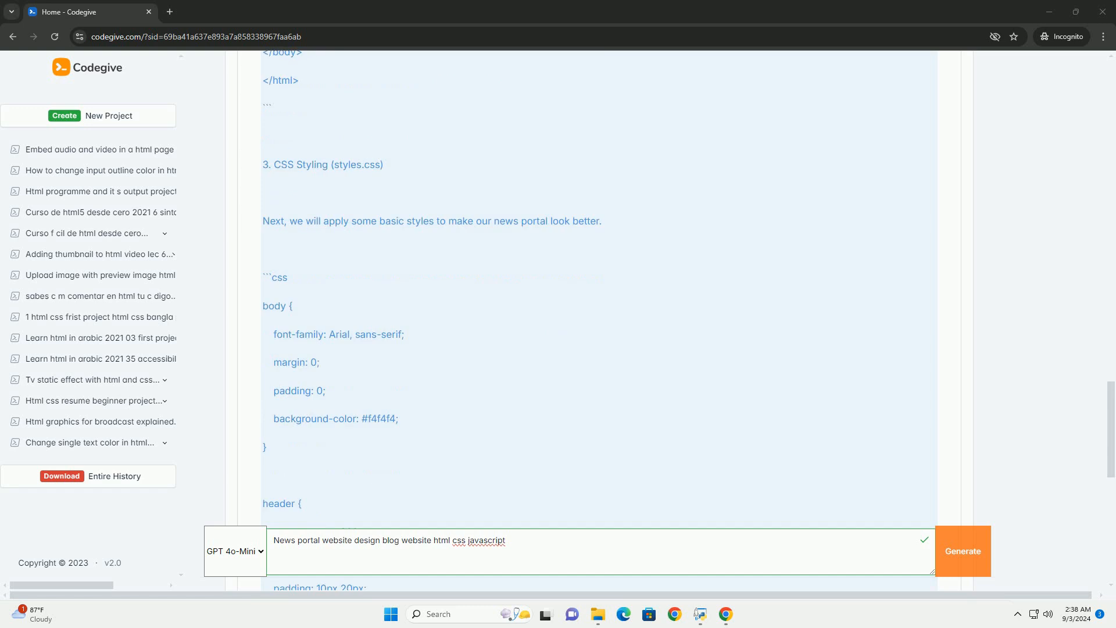
{"action": "scroll", "scroll_direction": "down", "scroll_amount": 3}
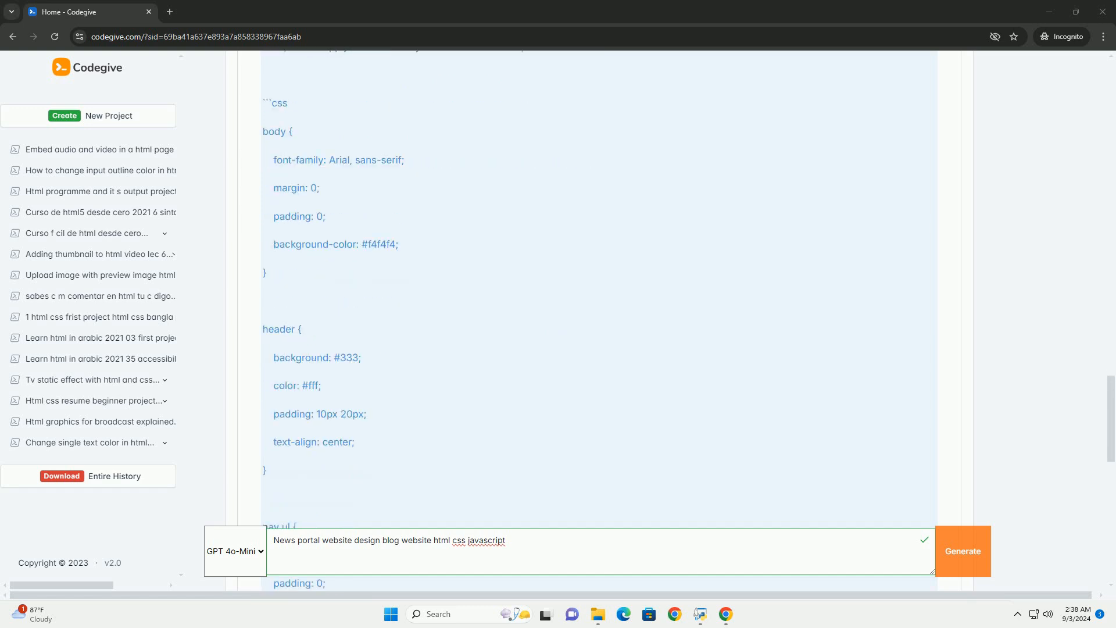
{"action": "scroll", "scroll_direction": "down", "scroll_amount": 3}
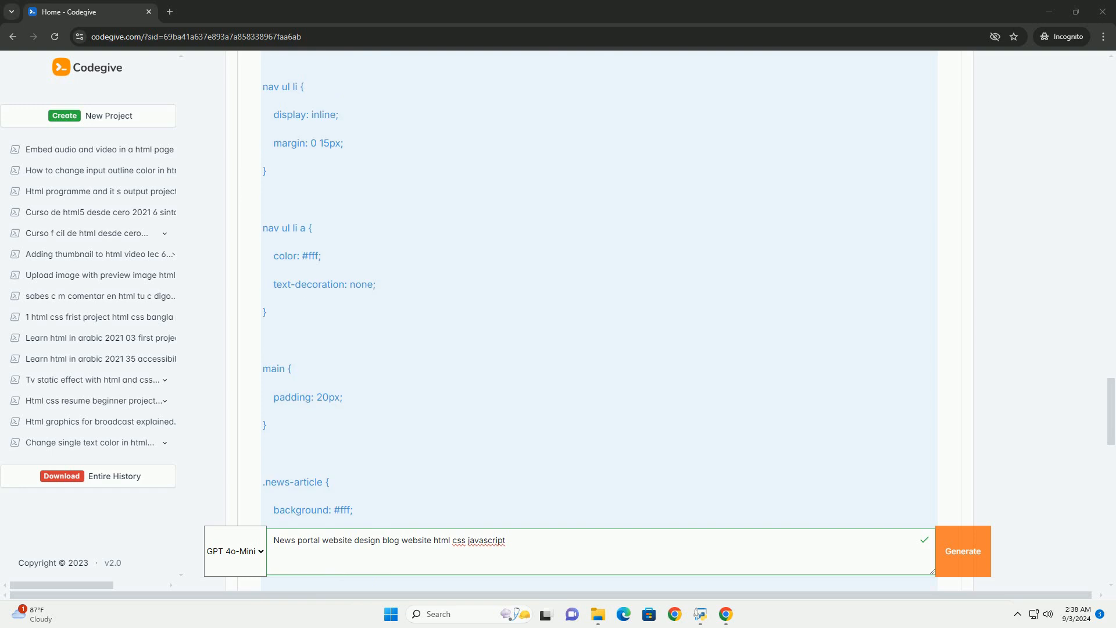
{"action": "scroll", "scroll_direction": "down", "scroll_amount": 3}
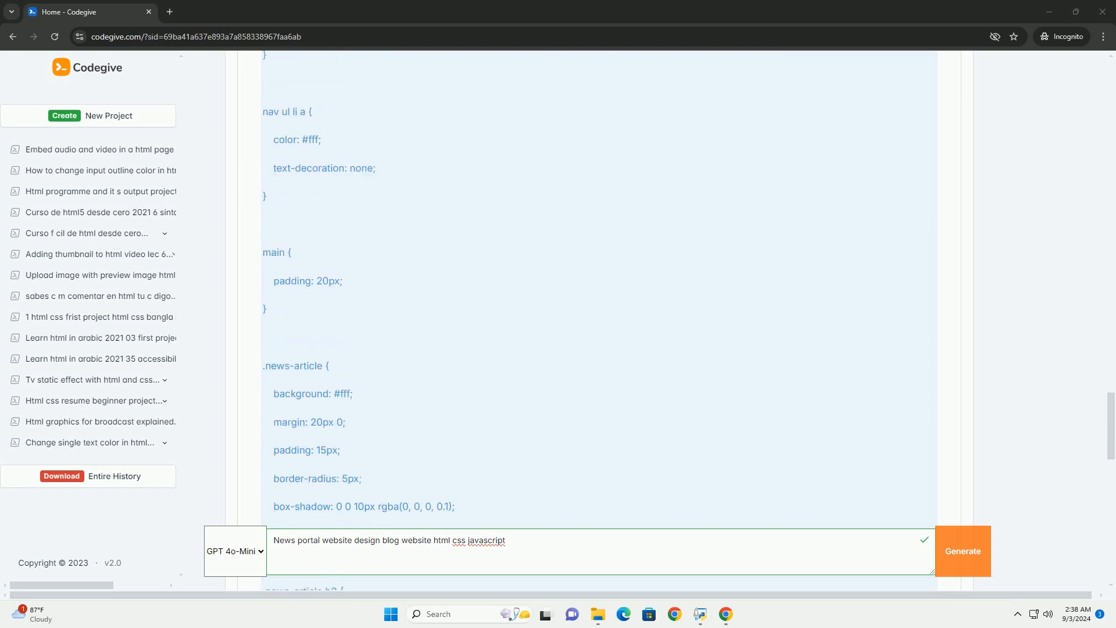
{"action": "scroll", "scroll_direction": "down", "scroll_amount": 3}
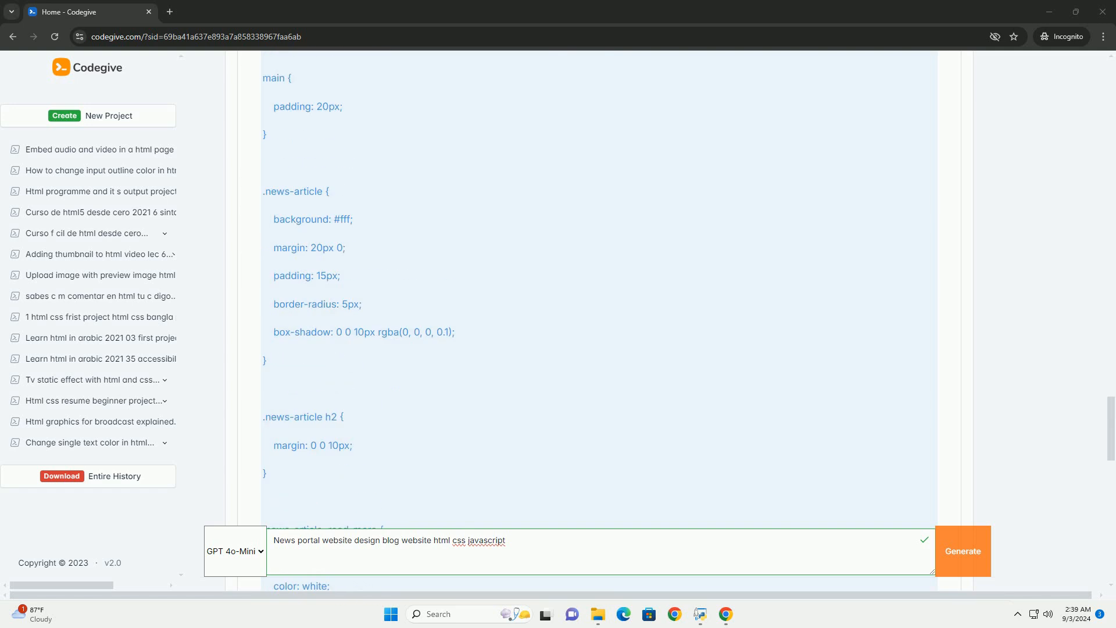
{"action": "scroll", "scroll_direction": "down", "scroll_amount": 3}
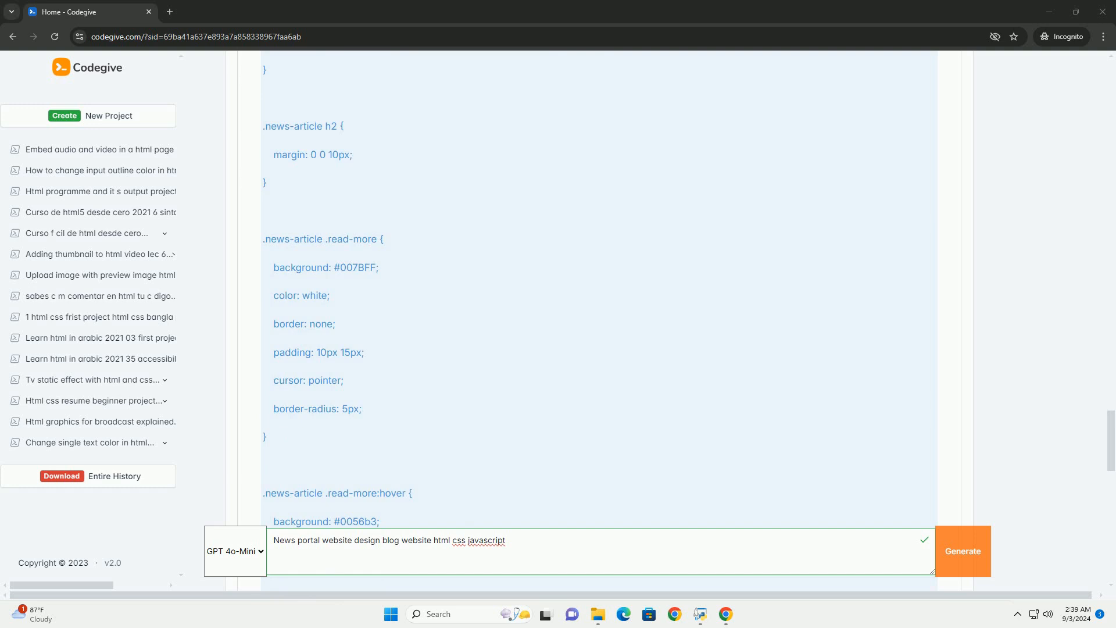
{"action": "scroll", "scroll_direction": "down", "scroll_amount": 3}
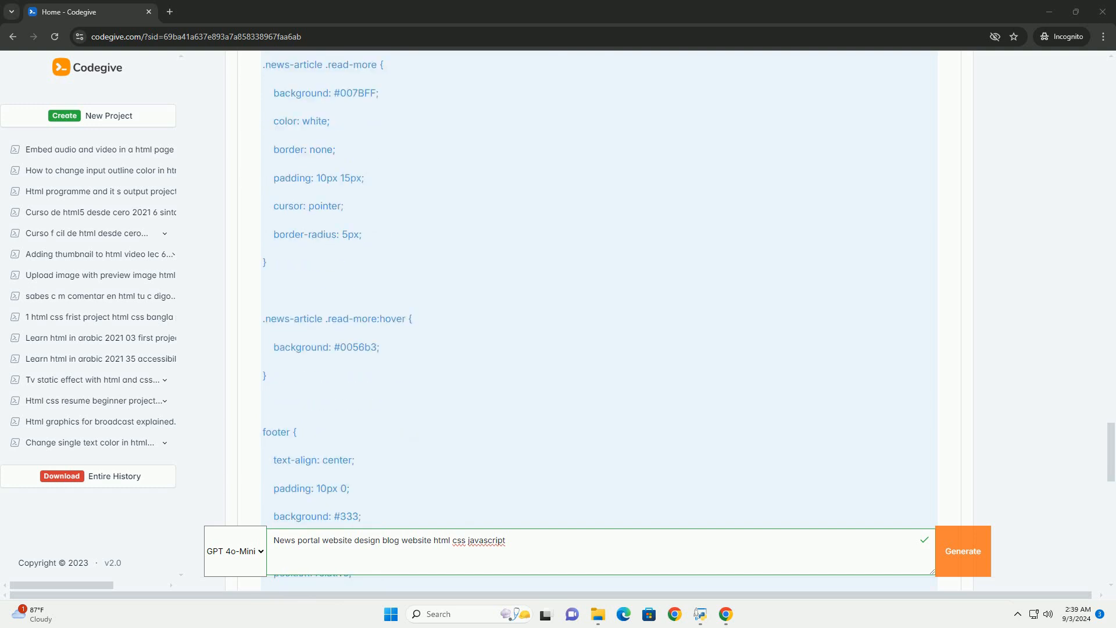
{"action": "scroll", "scroll_direction": "down", "scroll_amount": 3}
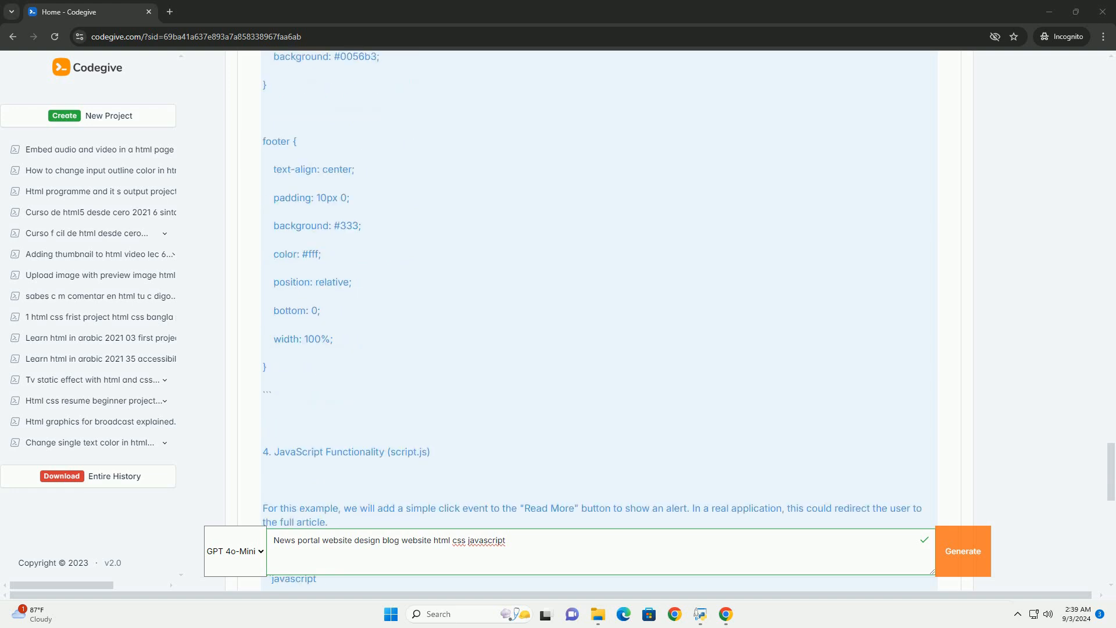
{"action": "scroll", "scroll_direction": "down", "scroll_amount": 3}
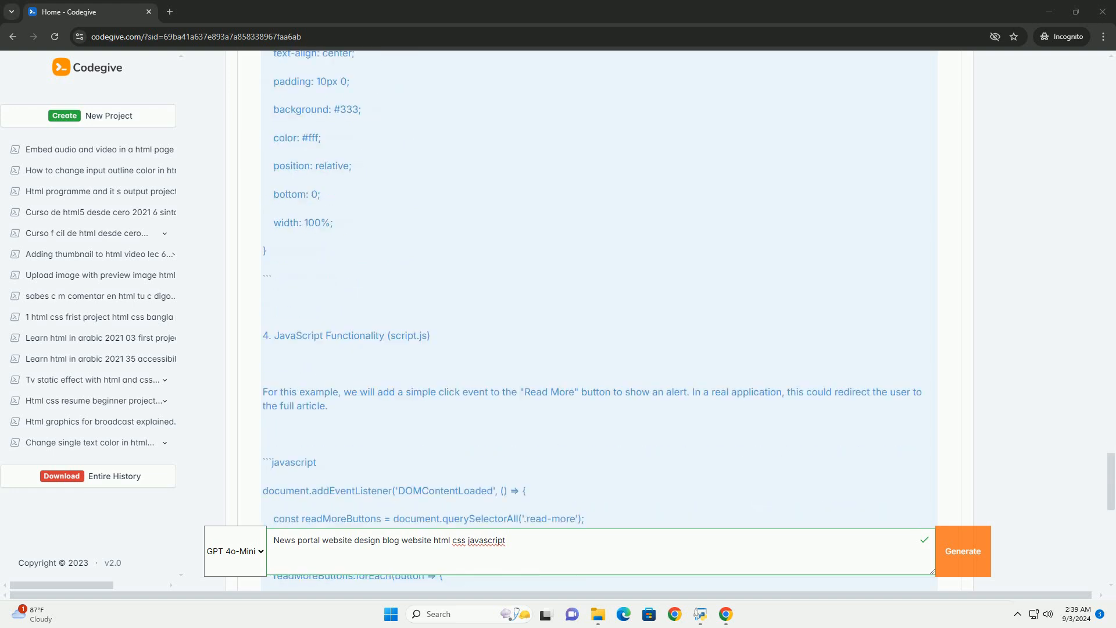
{"action": "scroll", "scroll_direction": "down", "scroll_amount": 3}
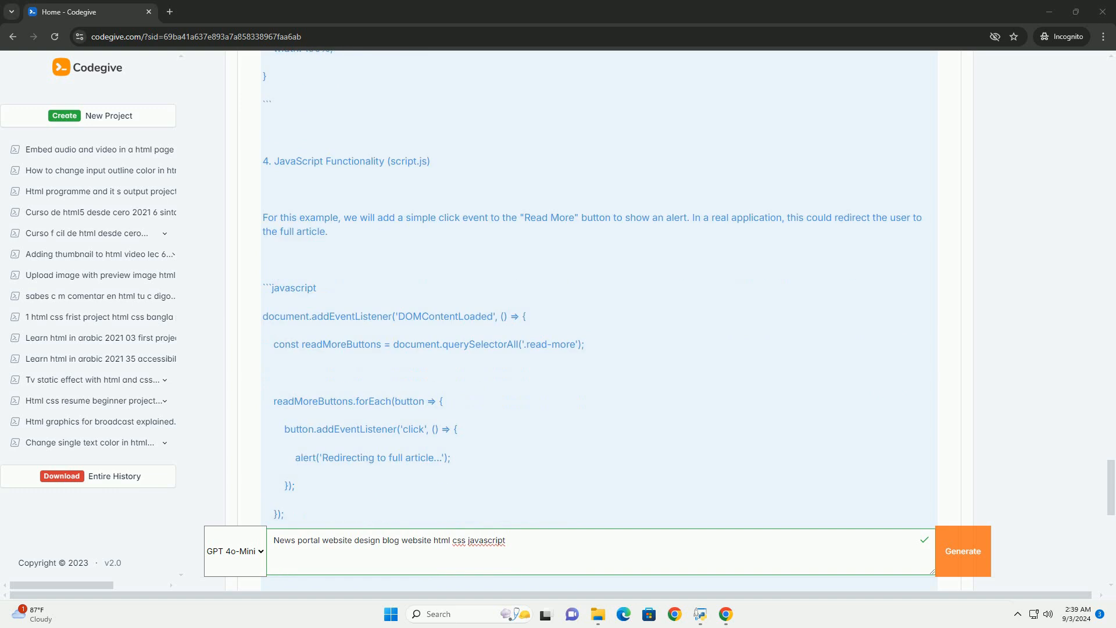
{"action": "scroll", "scroll_direction": "down", "scroll_amount": 3}
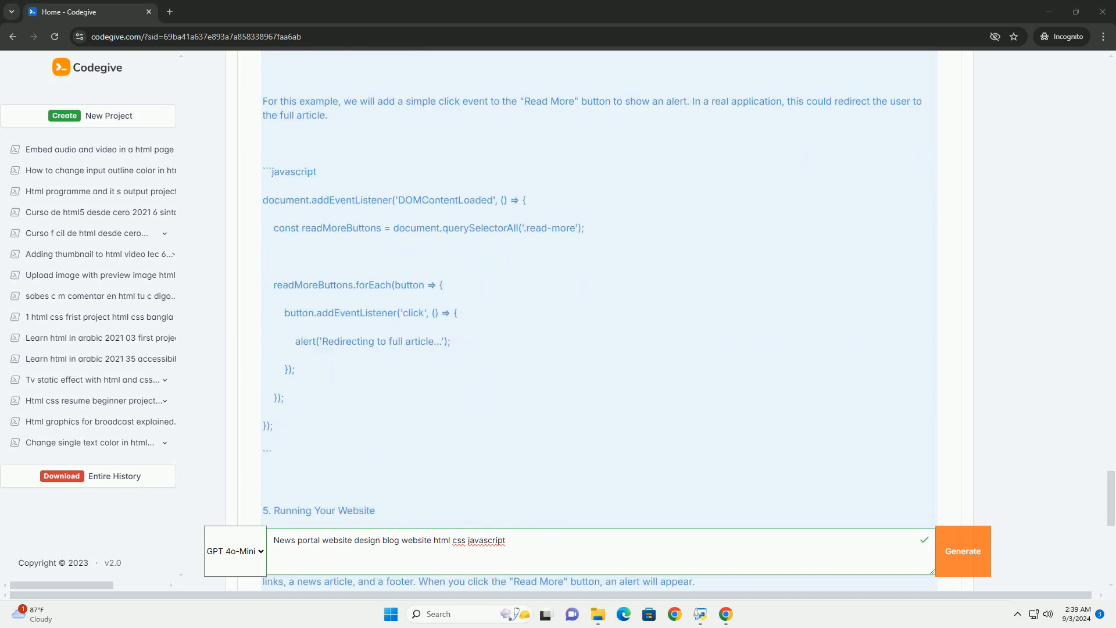